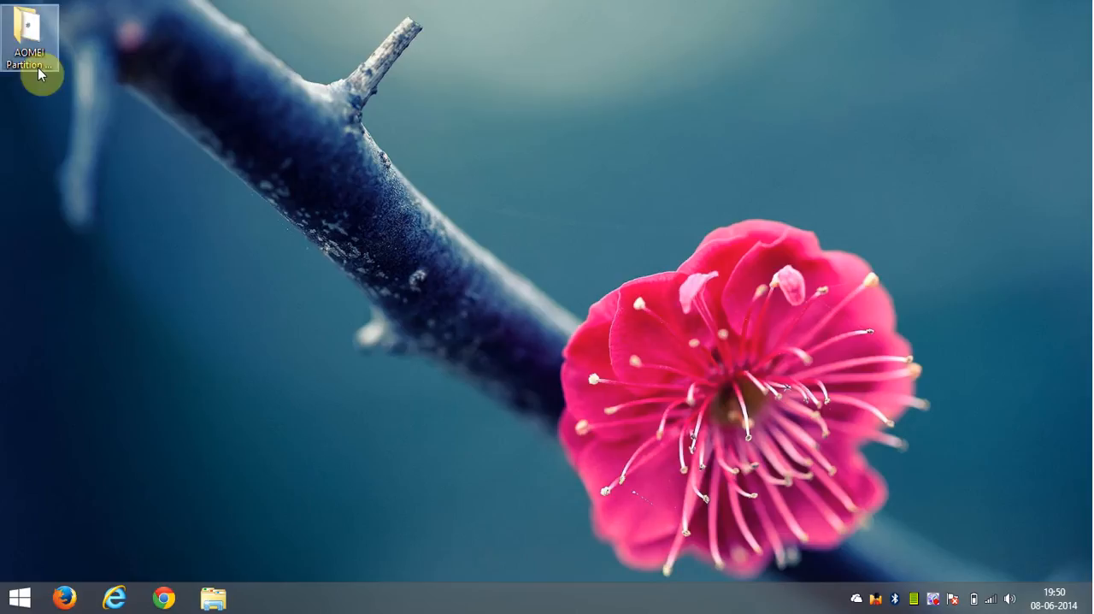
Launch setup.exe from the AOMEI folder, keep English and the default installation folder.
double_click(38, 37)
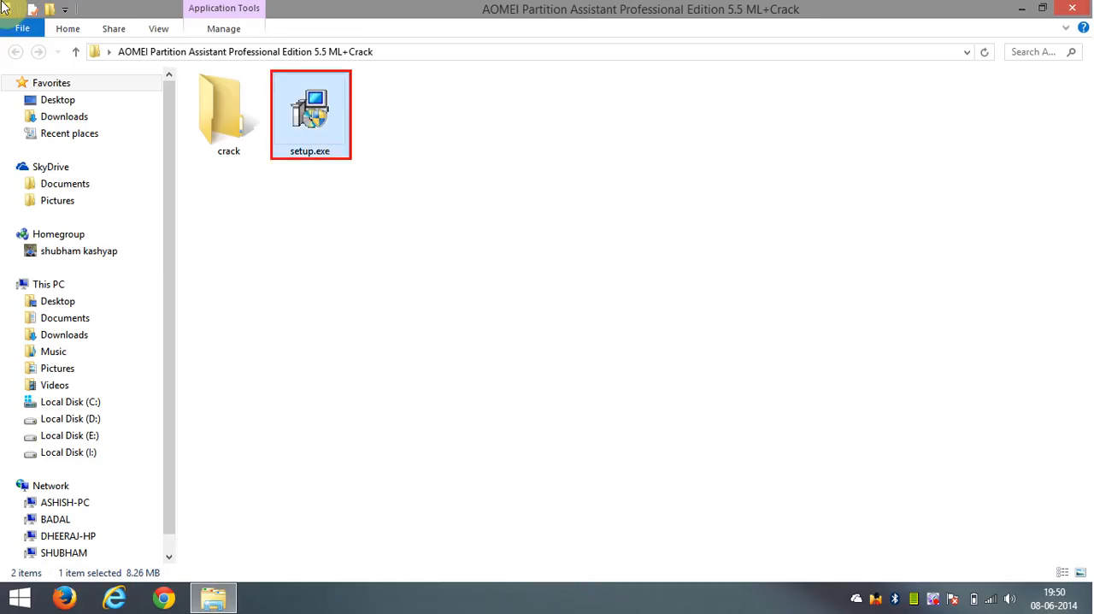
double_click(311, 112)
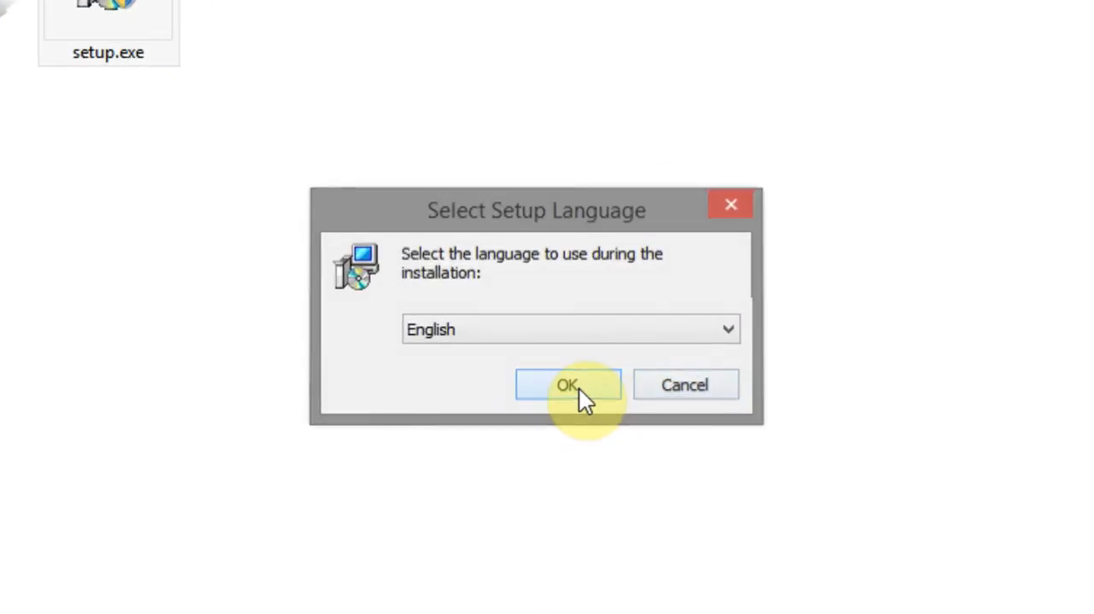
left_click(568, 385)
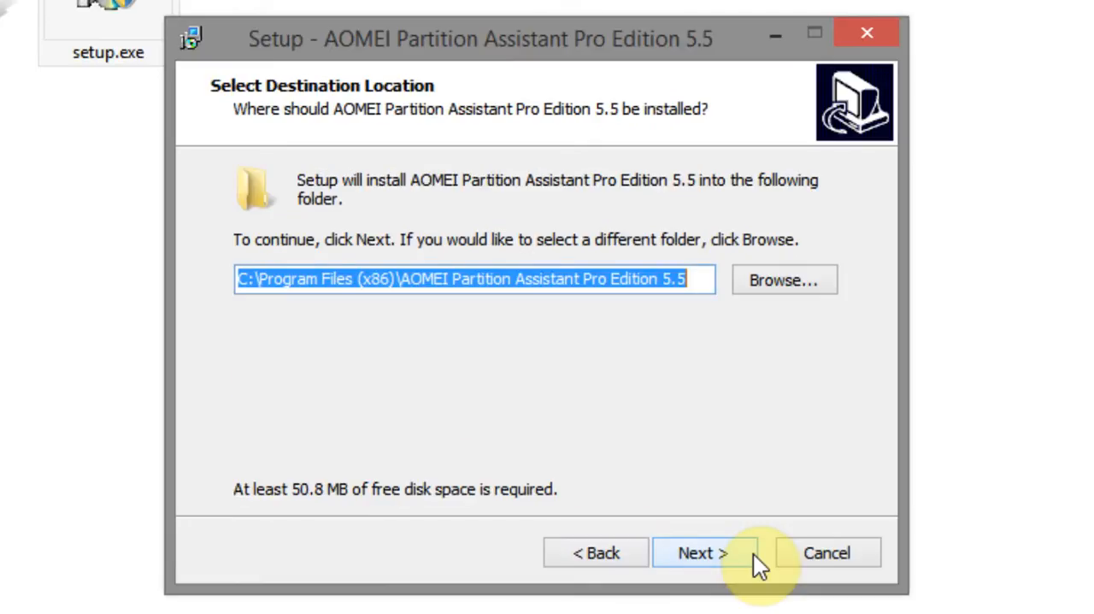
left_click(701, 552)
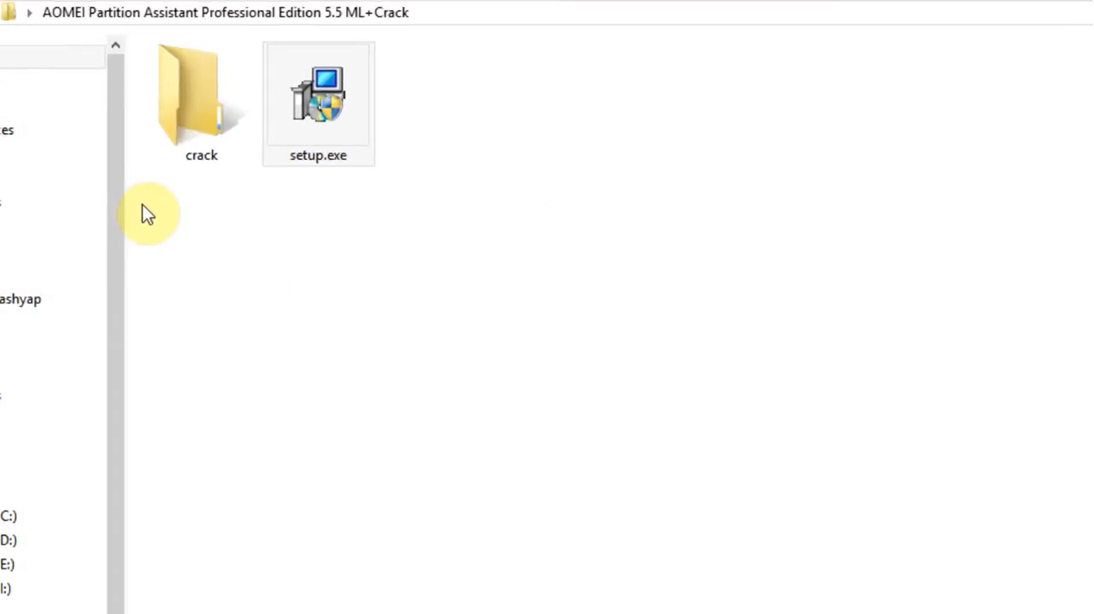
Complete the installer so the Partition Assistant shortcut appears on the desktop.
double_click(202, 94)
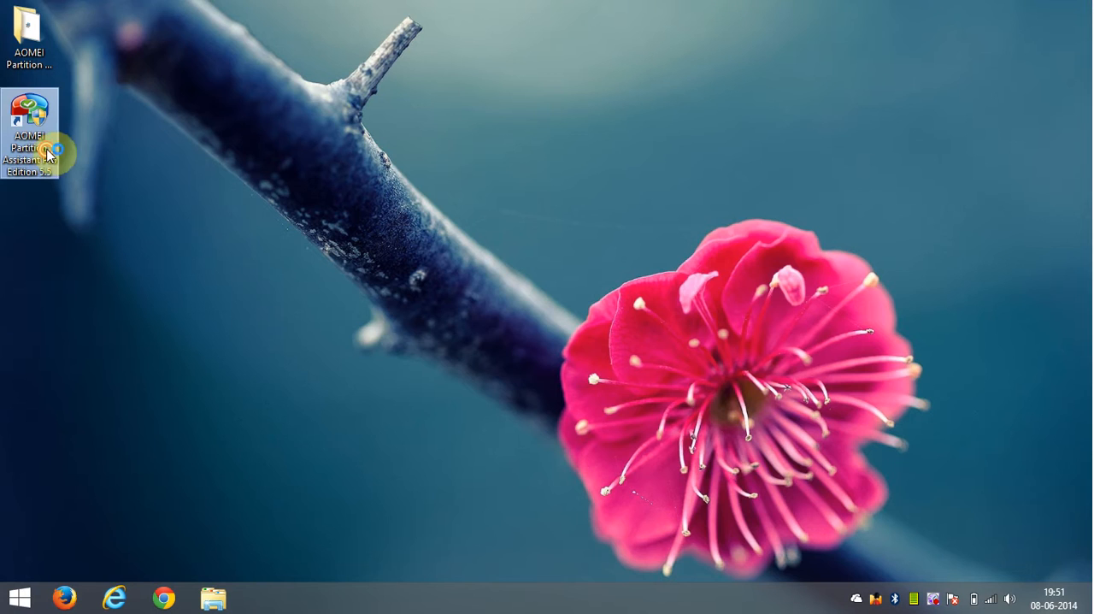
Launch Partition Assistant in English and apply the queued format of drive I:.
double_click(27, 119)
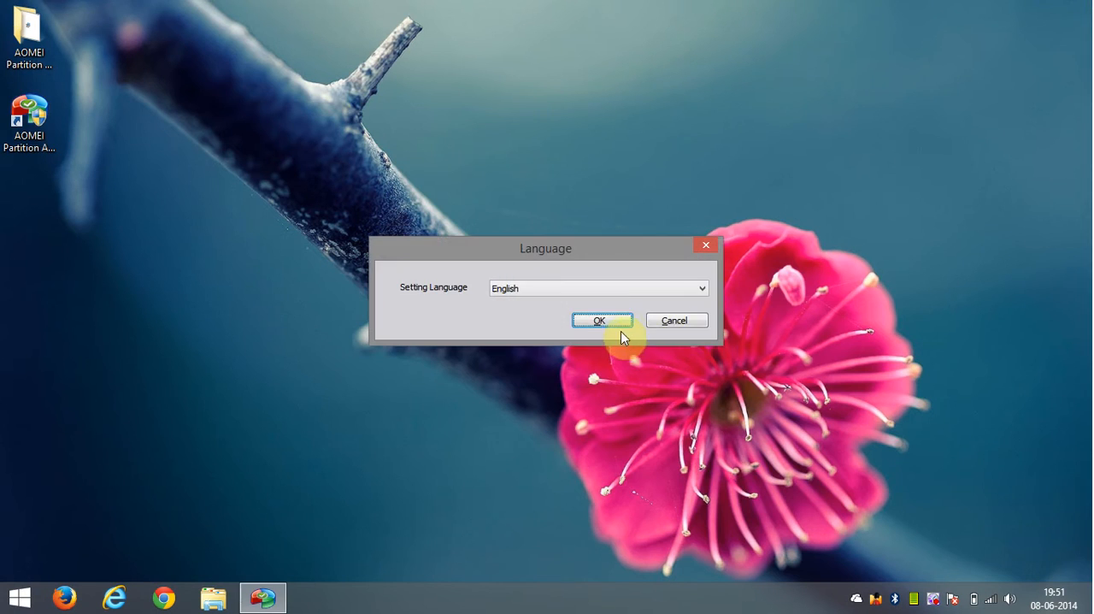
left_click(598, 320)
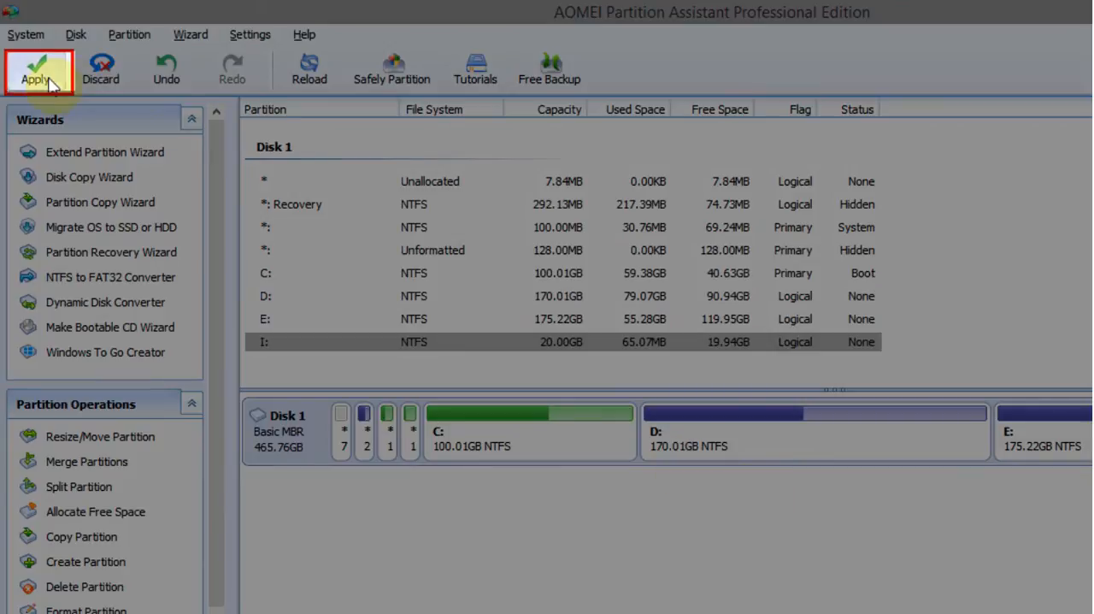
left_click(36, 69)
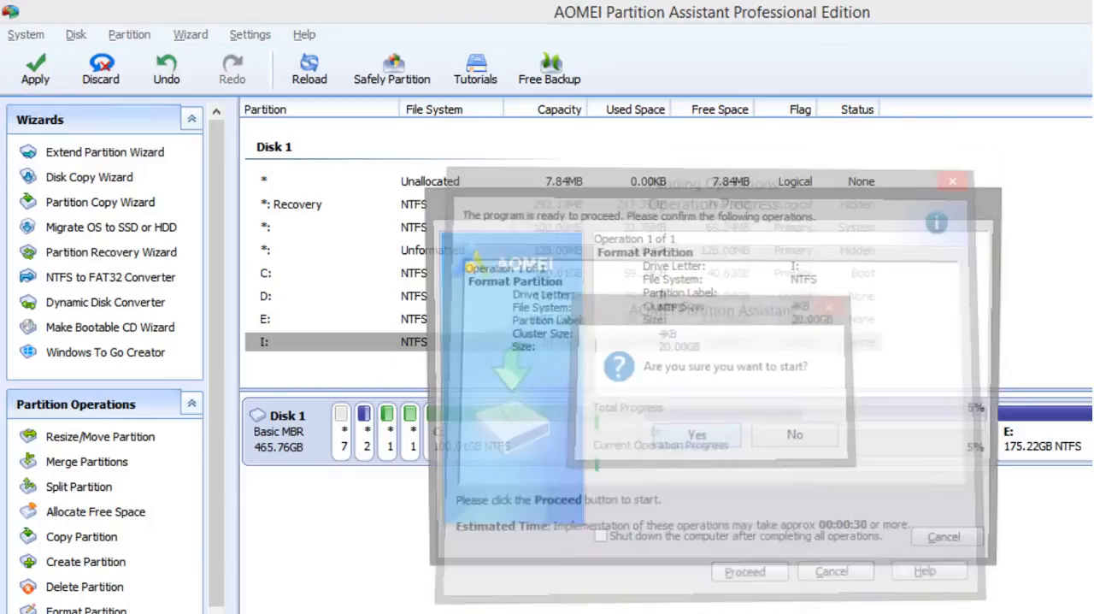
left_click(695, 434)
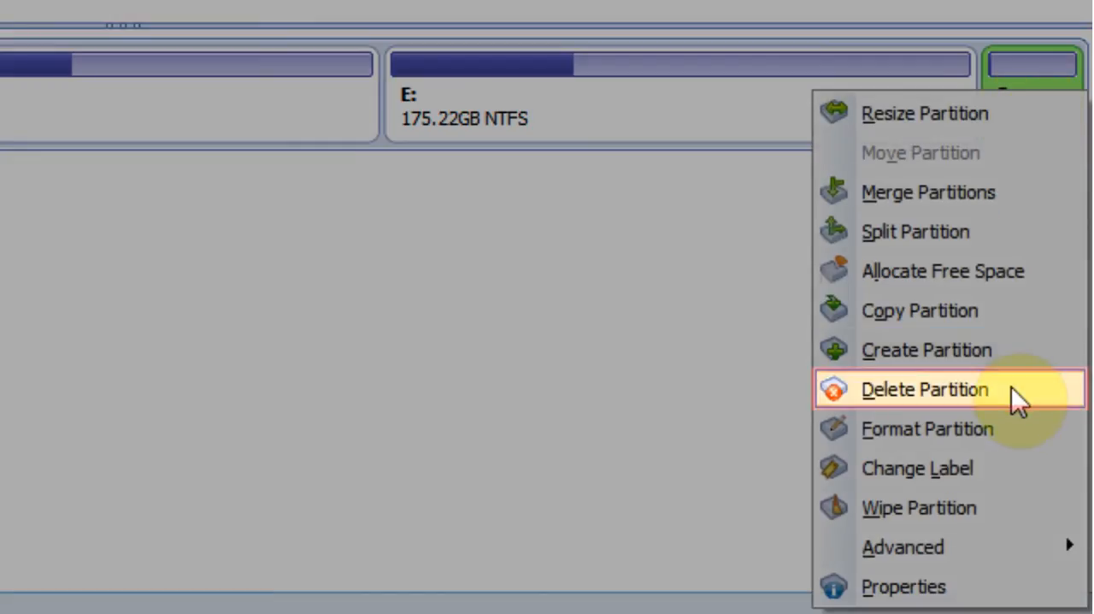
Delete partition I:, leaving 20.00GB unallocated on Disk 1.
left_click(925, 390)
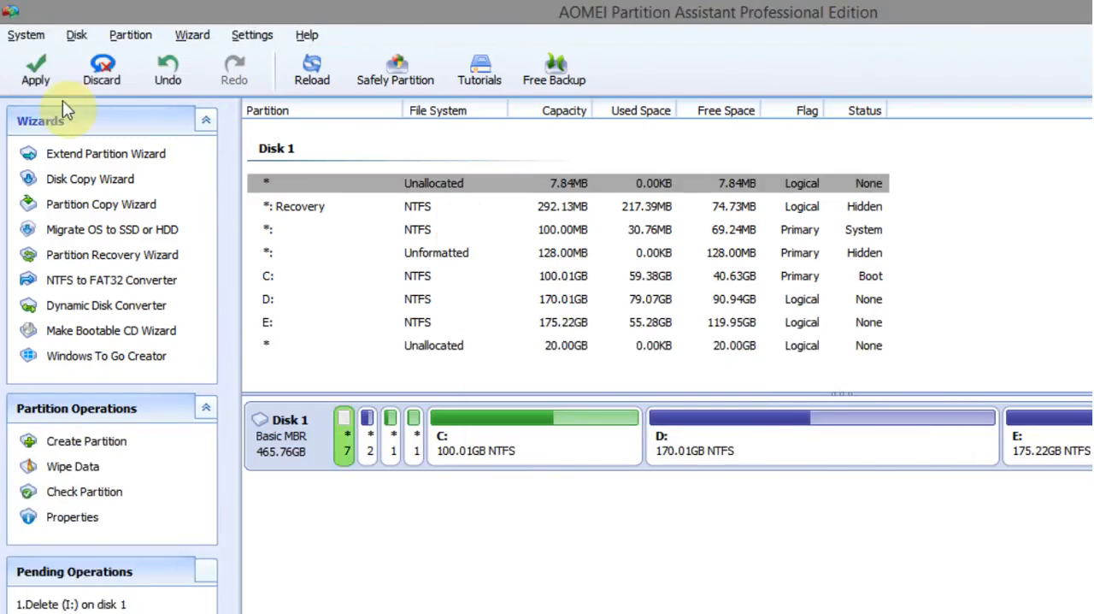
left_click(34, 68)
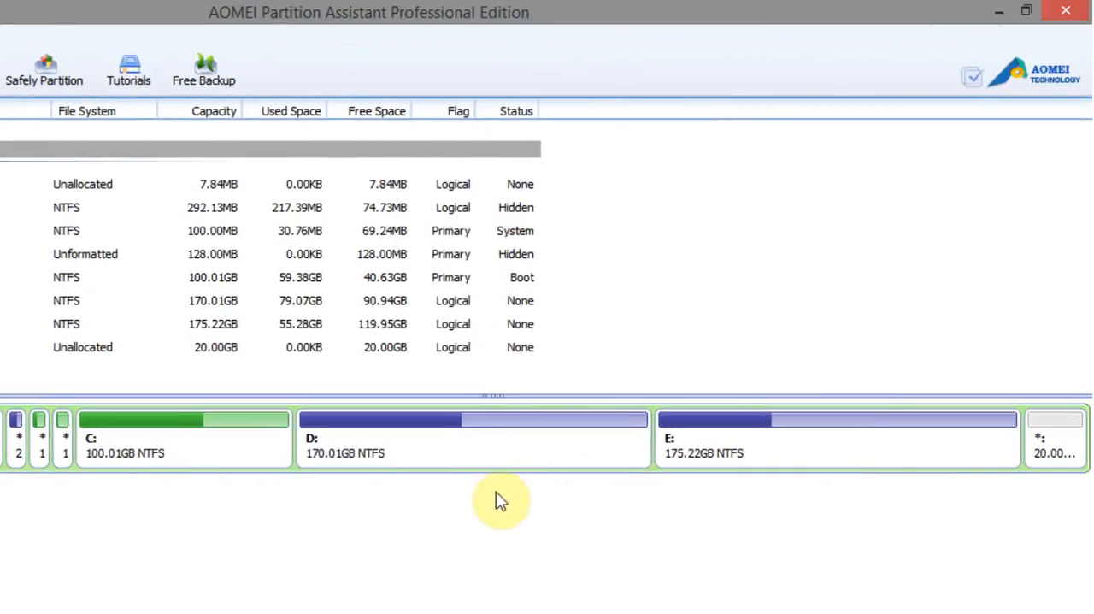
Merge the 20.00GB unallocated space into E: via Merge Partitions, keeping E: as target.
left_click(1055, 438)
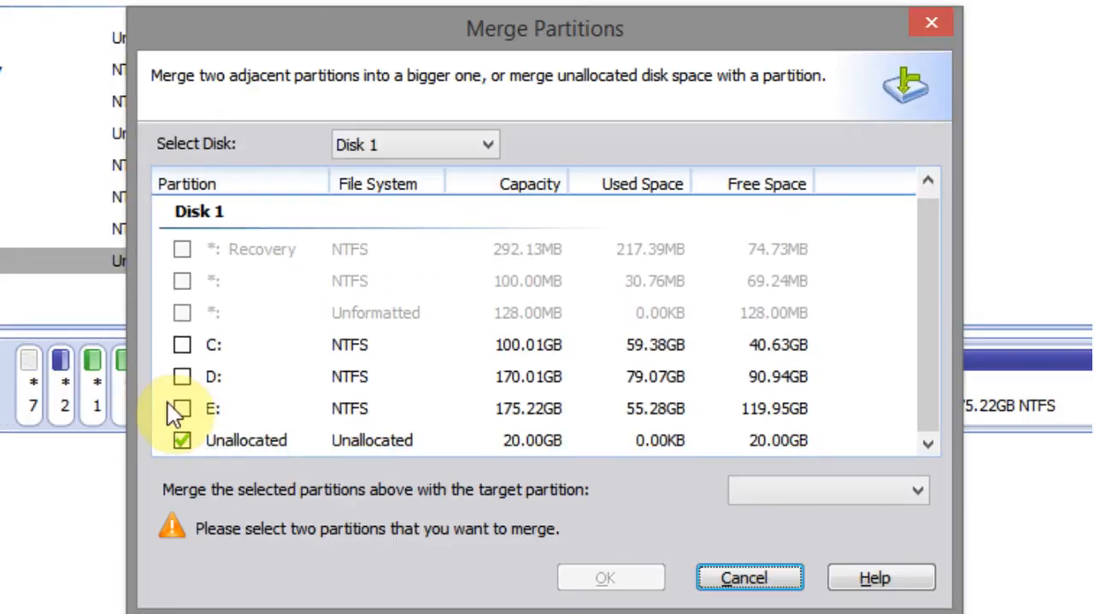
left_click(181, 406)
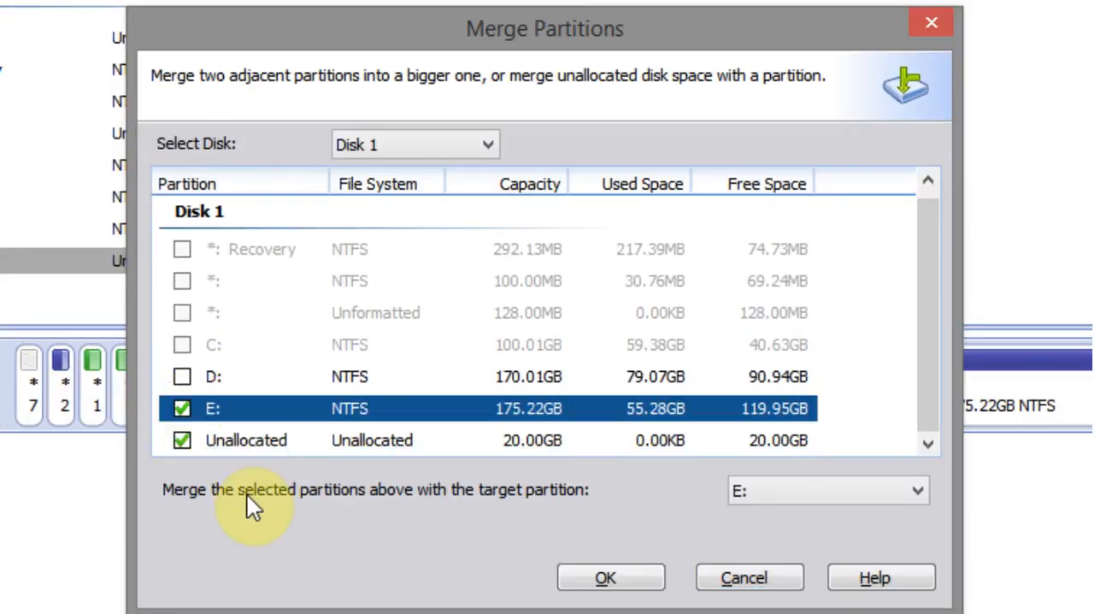
left_click(605, 578)
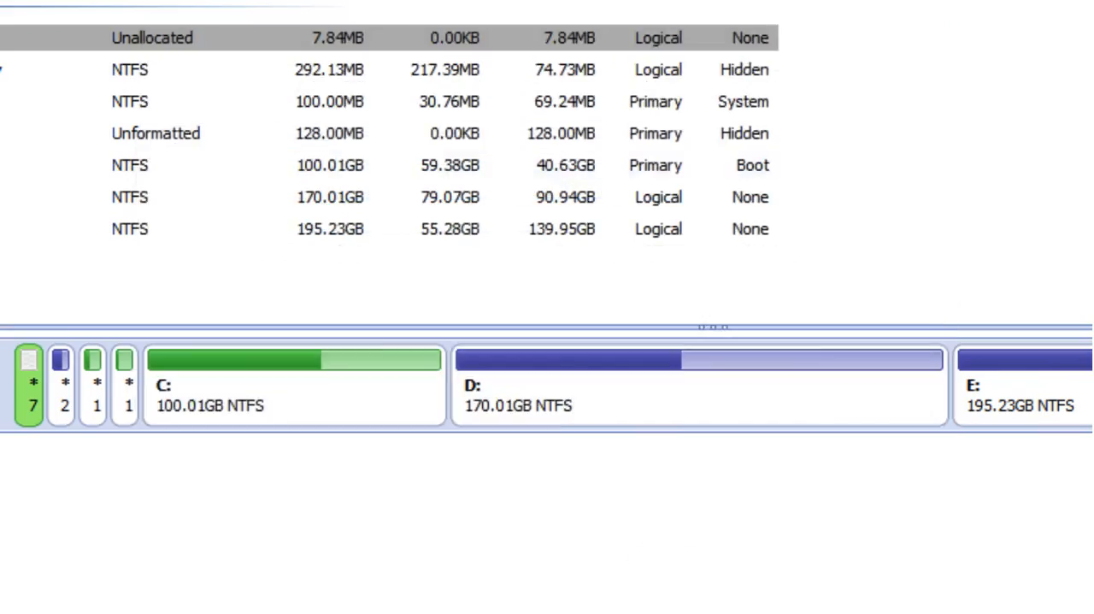
Apply the pending resize of E: to 195.23GB and acknowledge its successful completion.
left_click(588, 583)
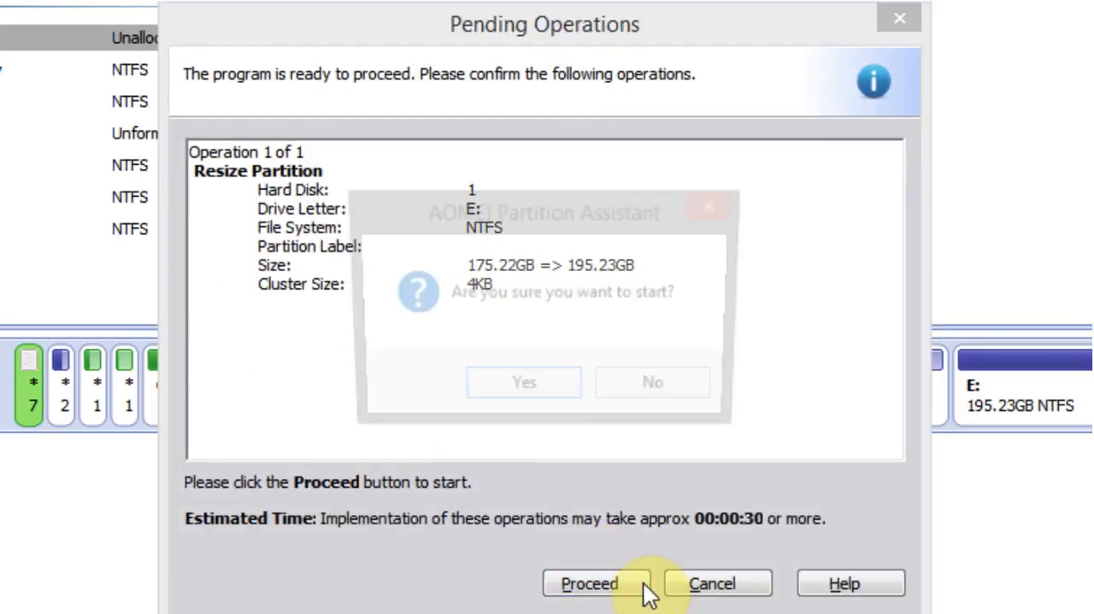
left_click(523, 383)
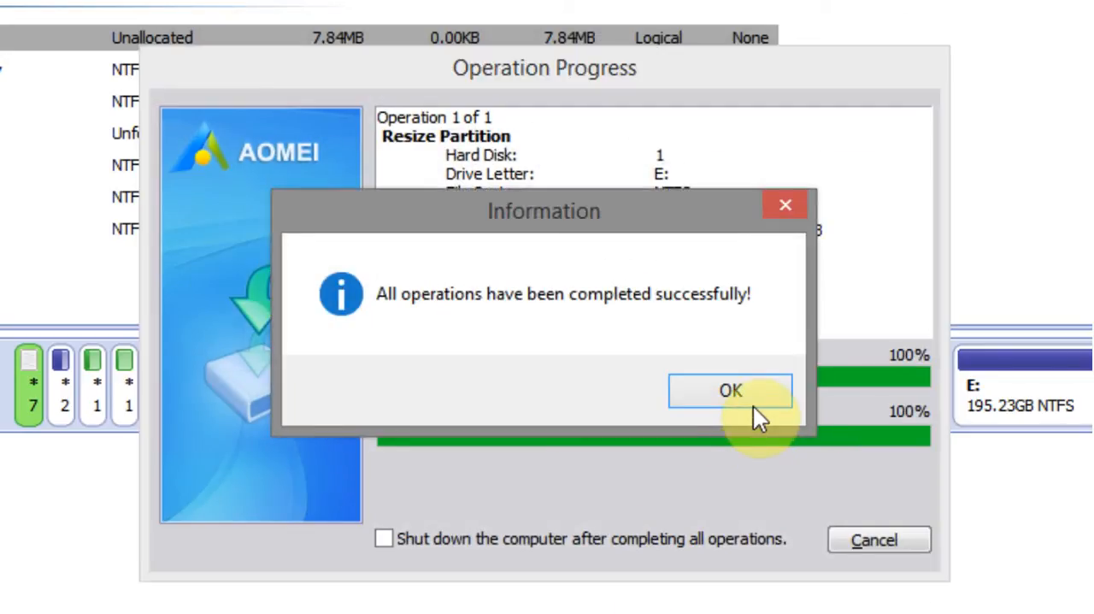
left_click(728, 390)
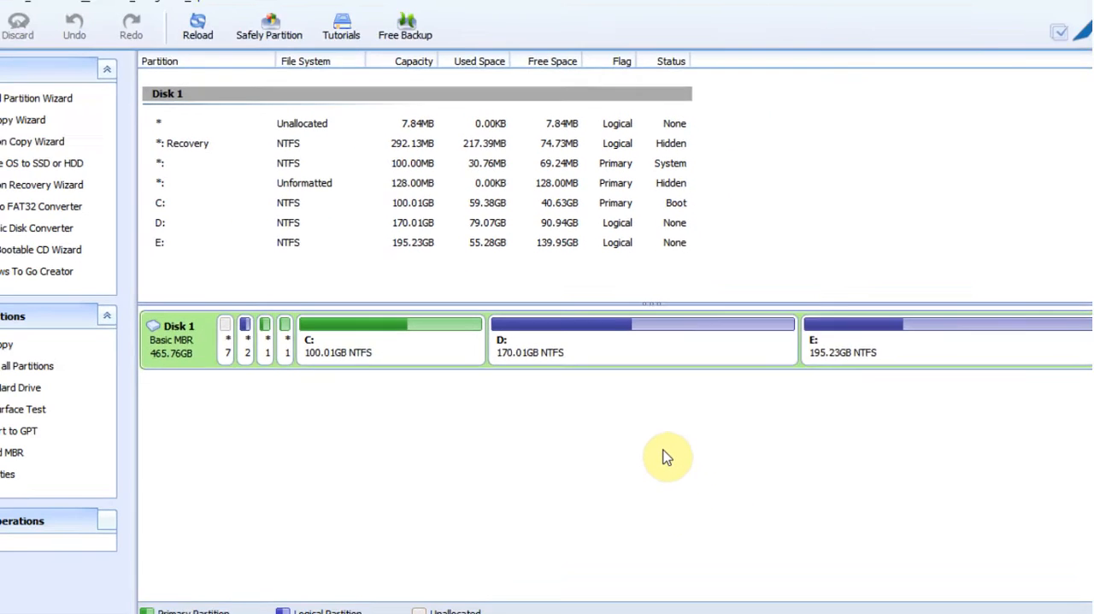